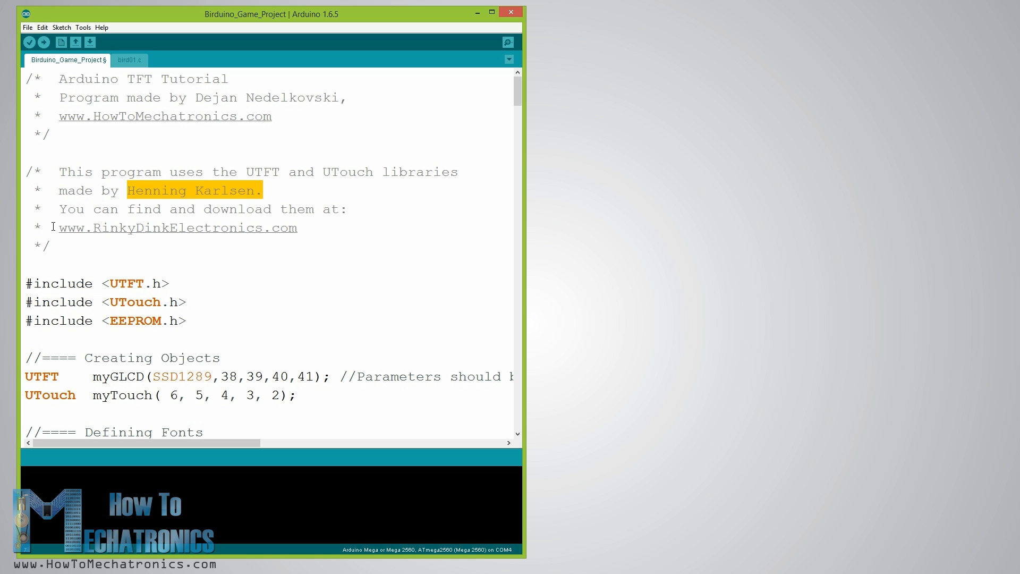
- Review the library include, then highlight the display/touch objects and the font, bitmap and bird declarations
double_click(177, 228)
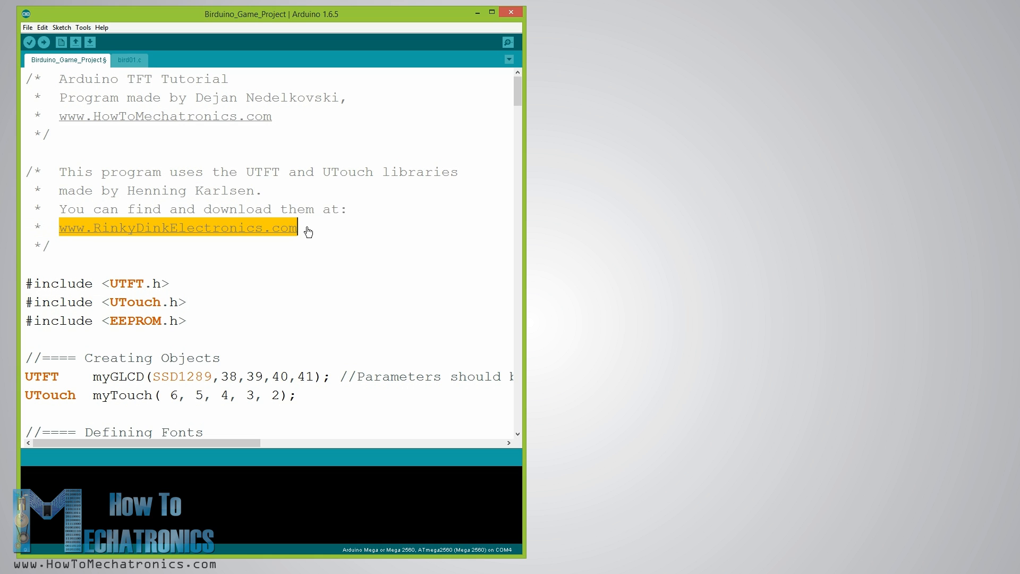
mouse_move(43, 327)
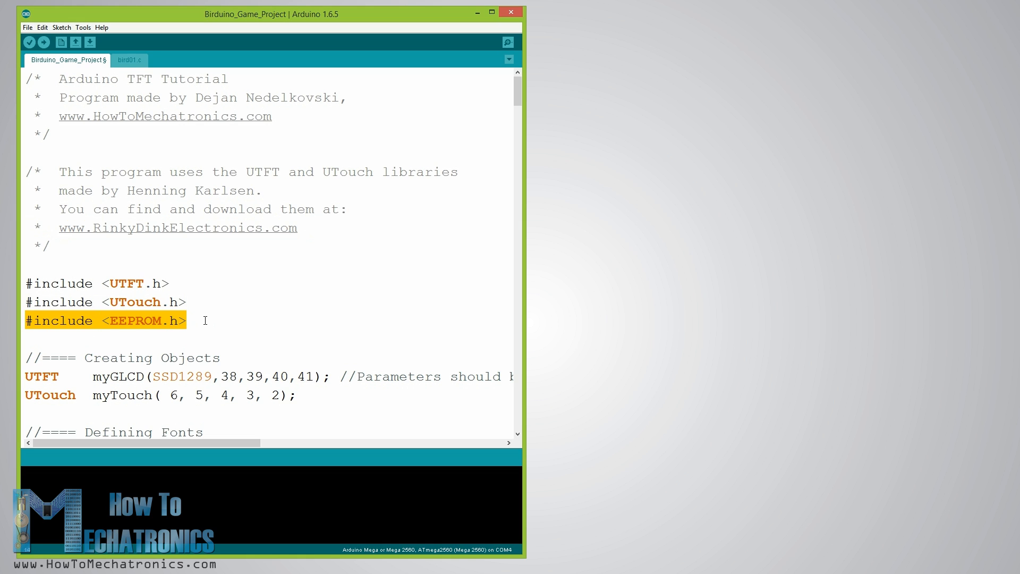
mouse_move(201, 313)
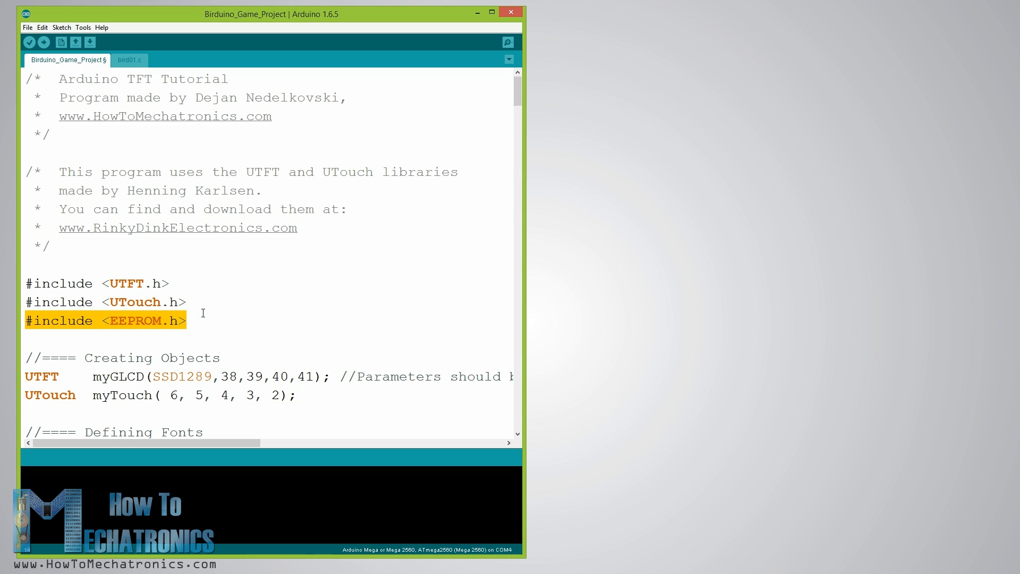
click(187, 319)
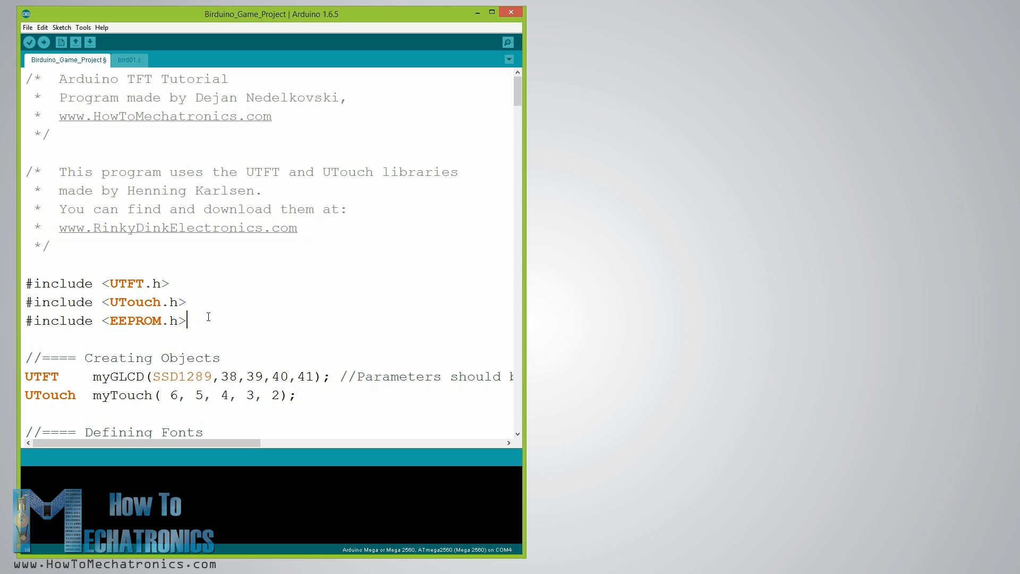
mouse_move(517, 91)
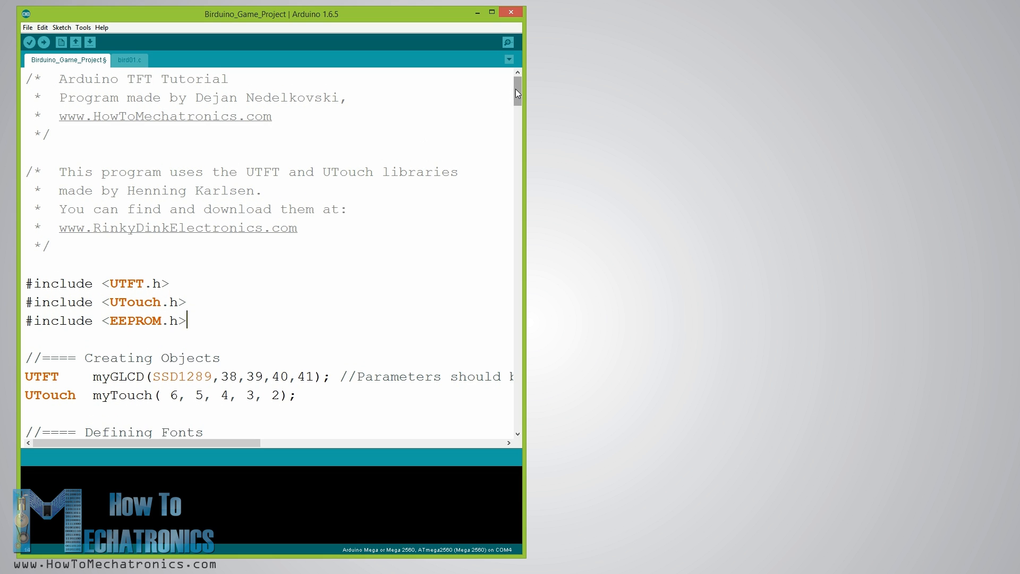
scroll(down, 3)
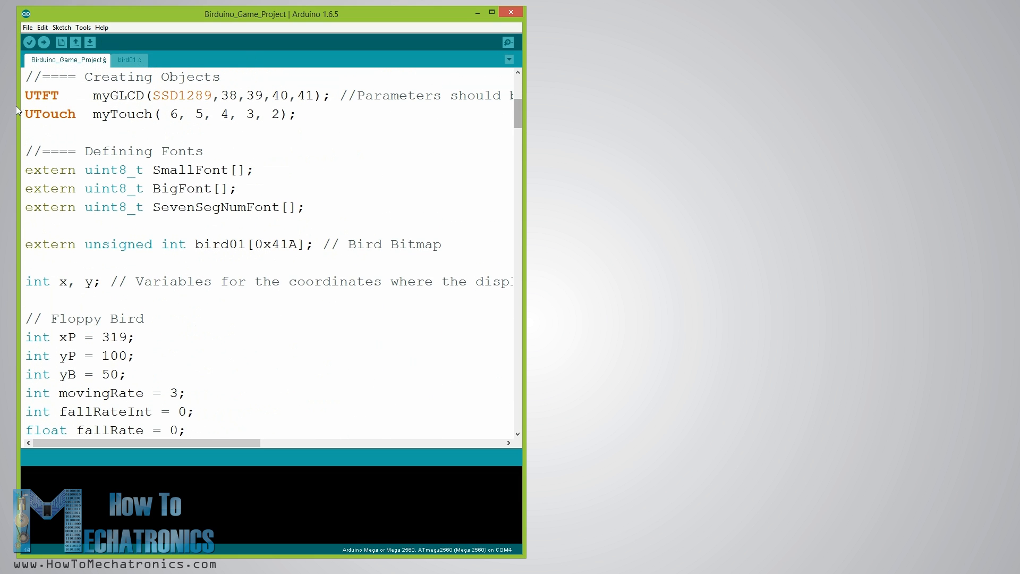
drag(25, 77, 296, 114)
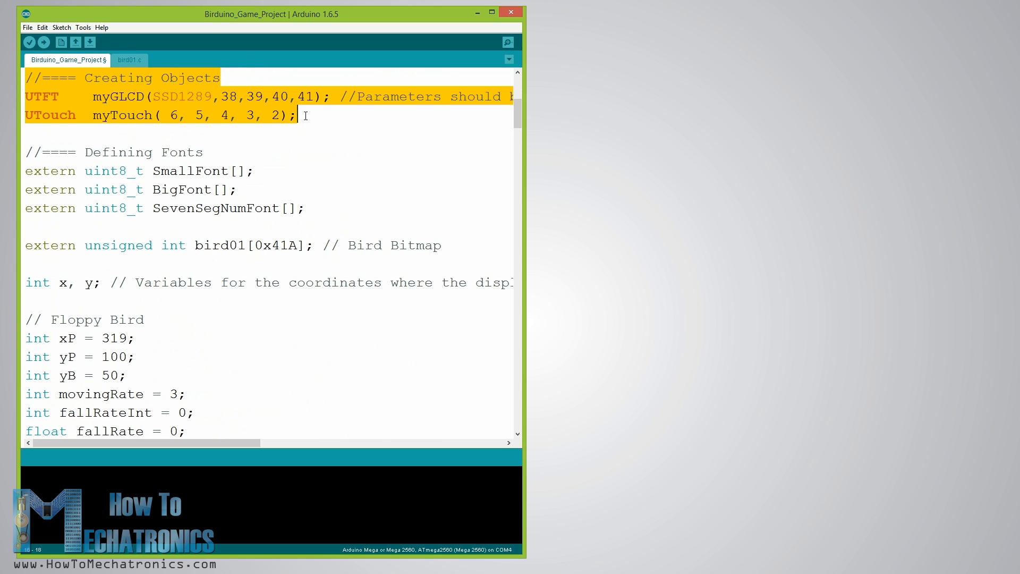
click(247, 135)
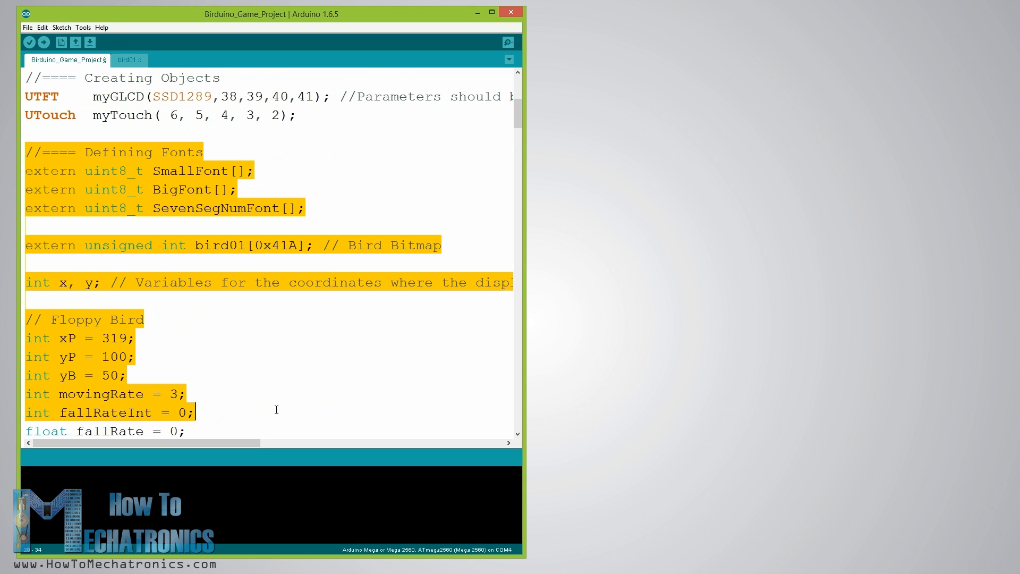
- Reach setup() reading the highest score and highlight the initiateGame() call
scroll(down, 3)
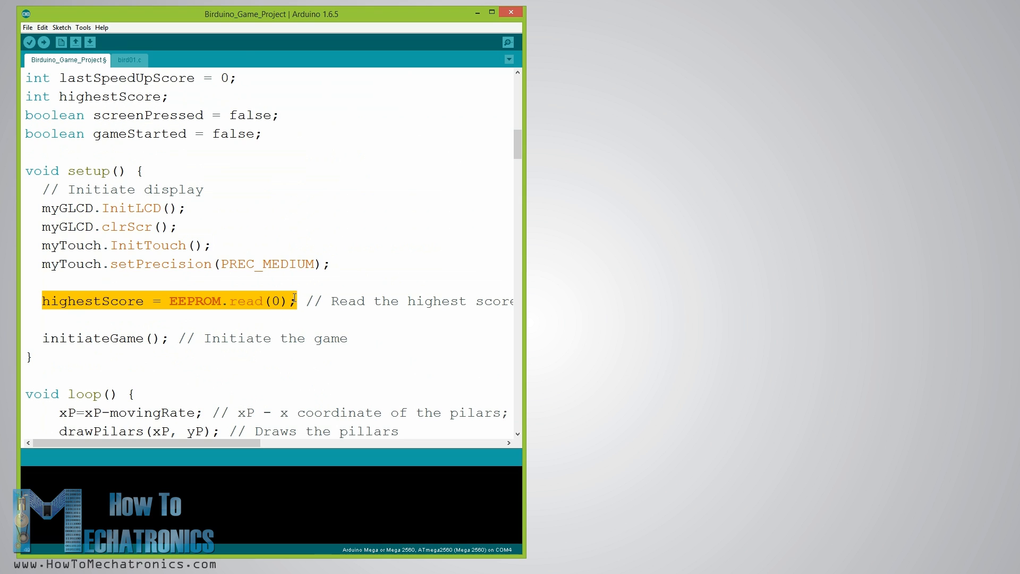
click(45, 337)
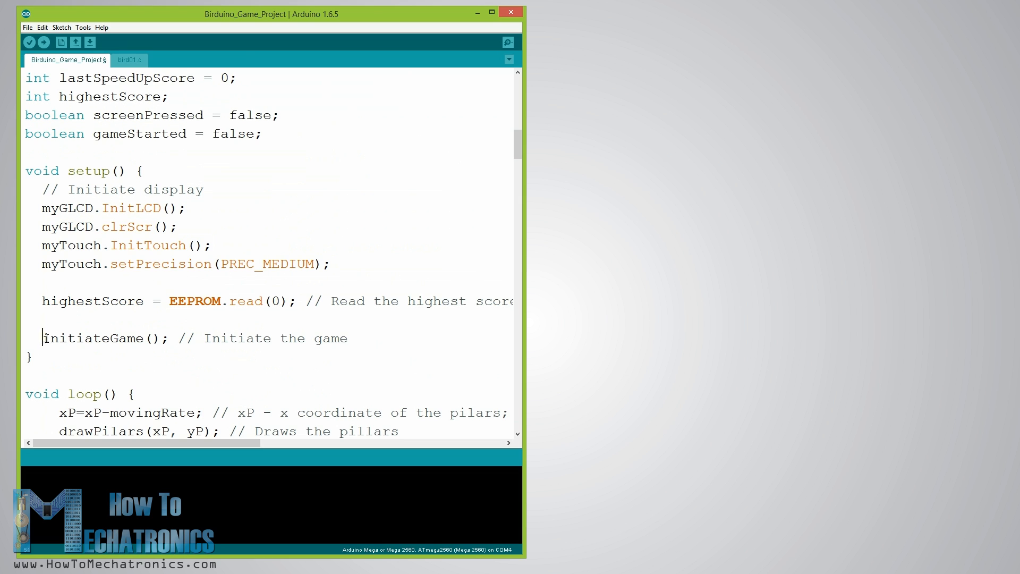
double_click(104, 338)
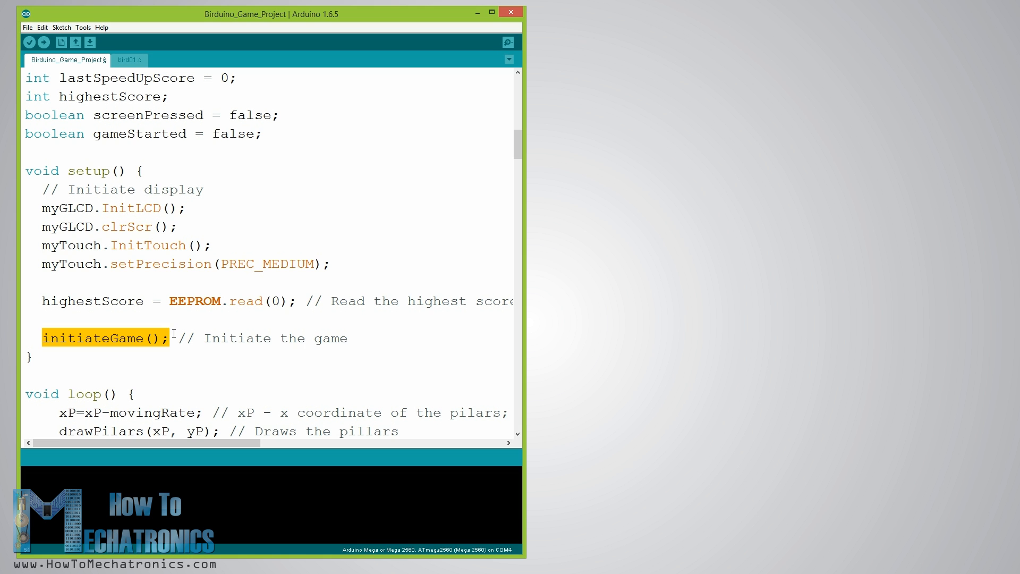
- Scroll through initiateGame's start-screen drawing down to the wait-for-tap loop
scroll(down, 3)
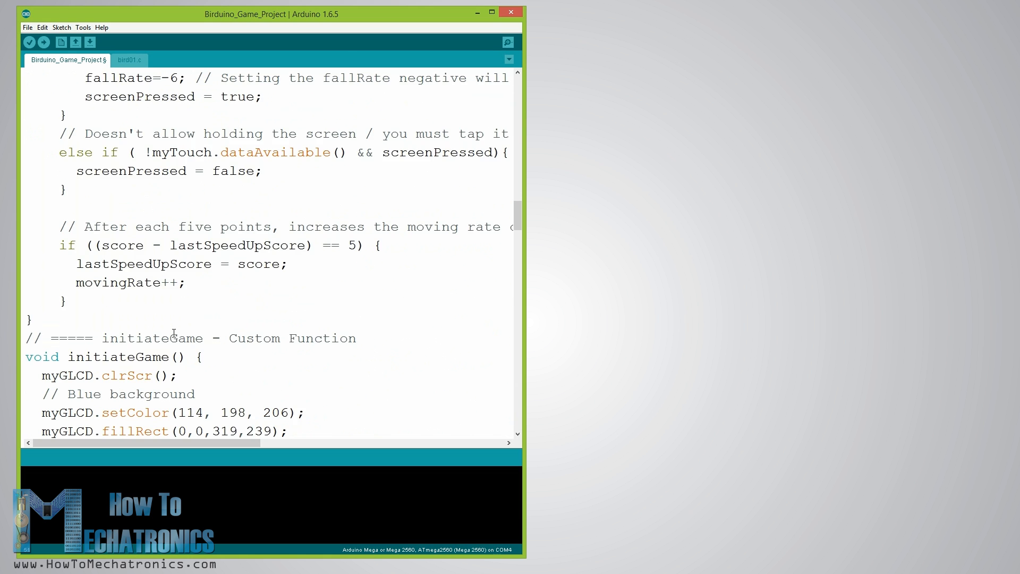
scroll(down, 3)
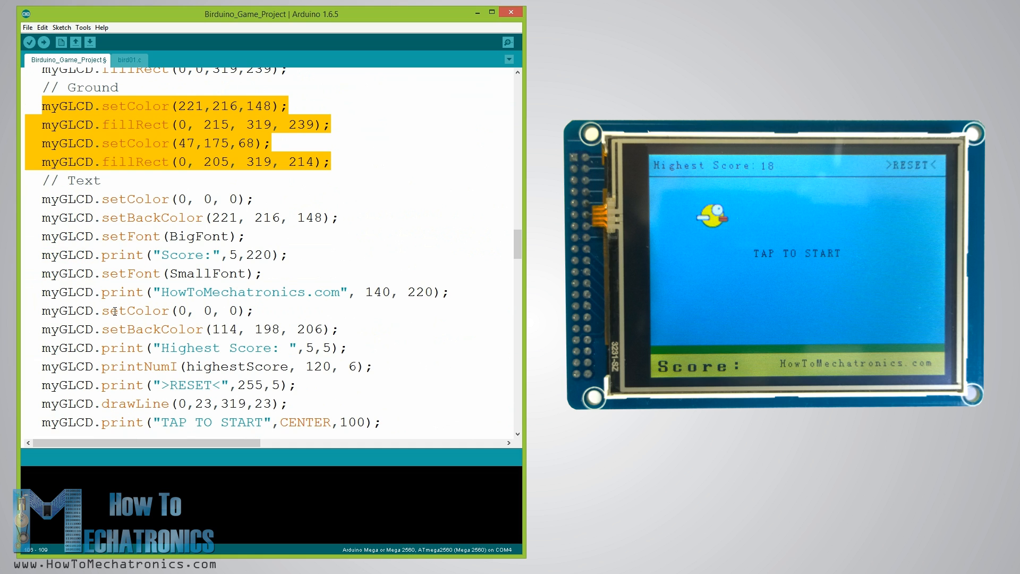
scroll(down, 3)
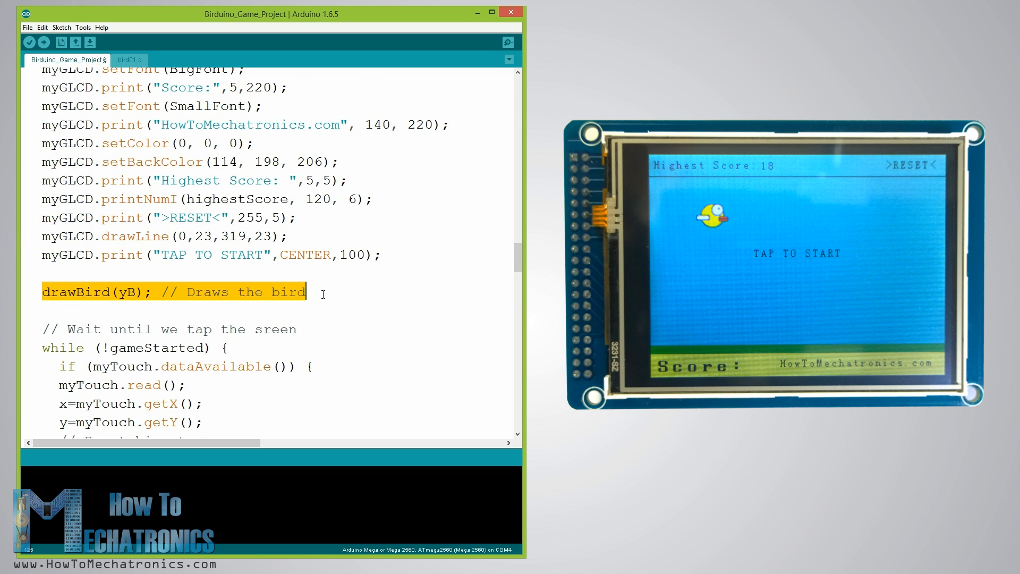
scroll(down, 3)
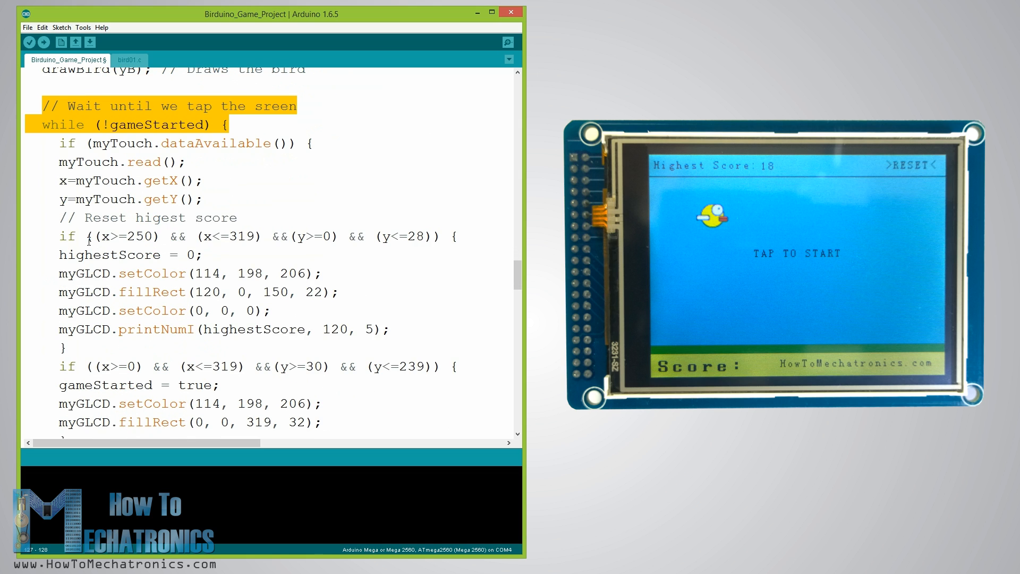
click(104, 235)
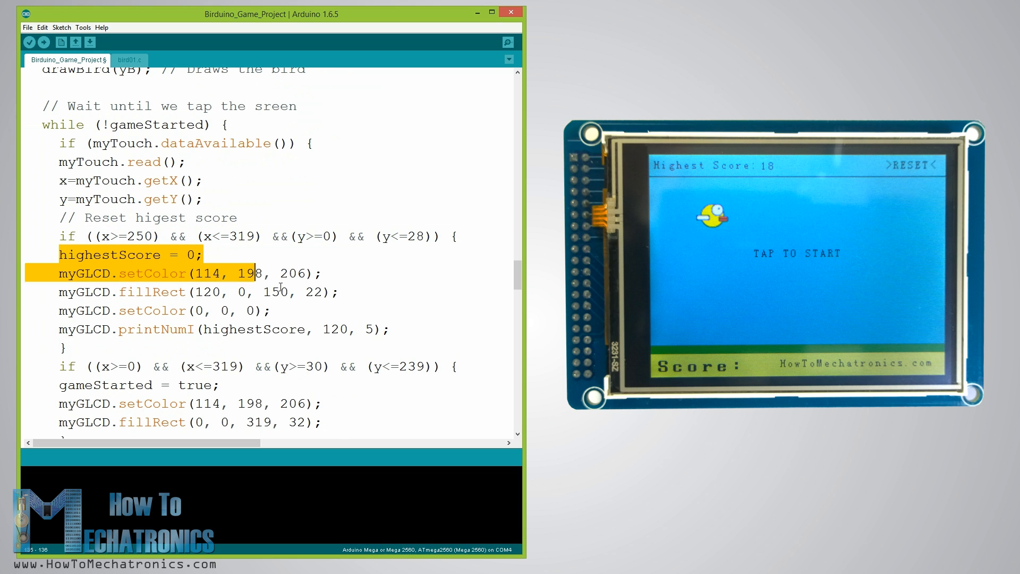
- Highlight the tap condition and the gameStarted = true line that starts the game
scroll(down, 3)
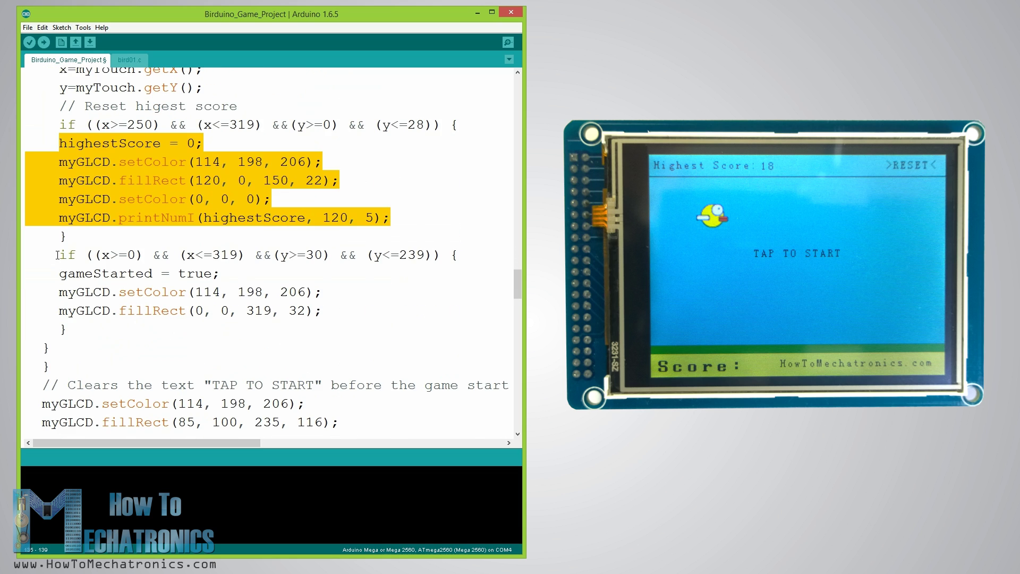
click(455, 265)
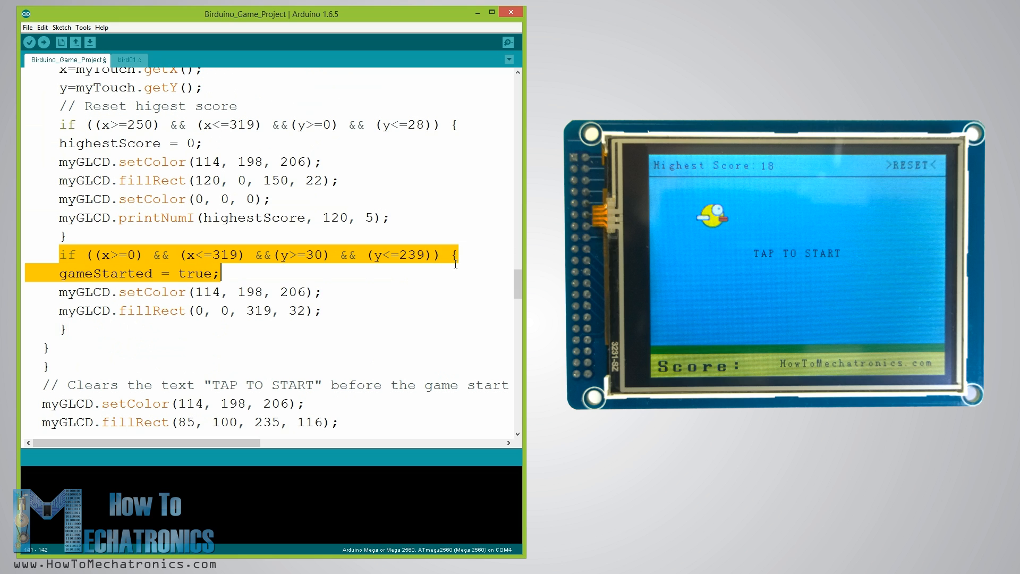
click(60, 273)
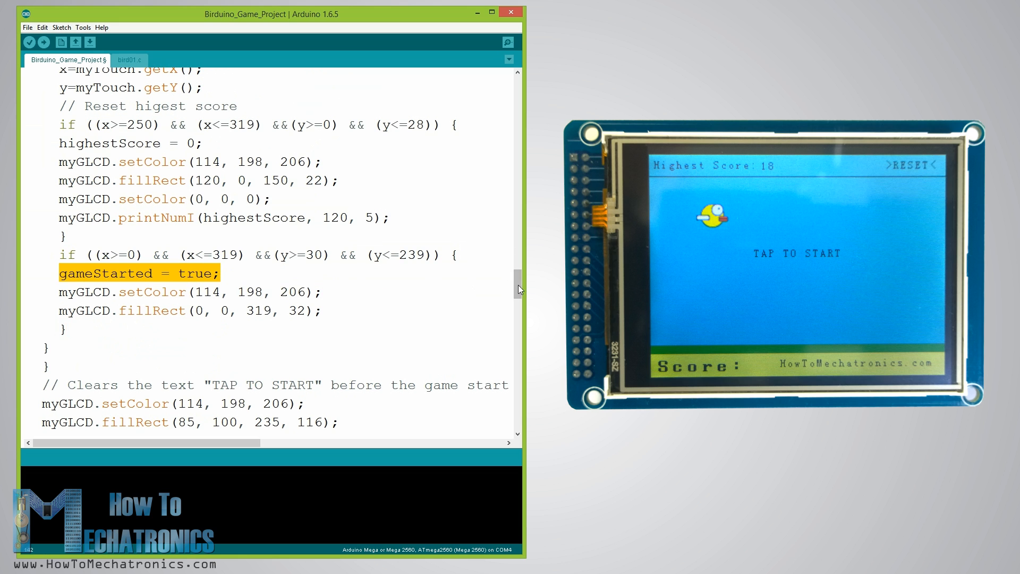
- Reach loop() and highlight the xP = xP - movingRate pillar movement line
scroll(down, 3)
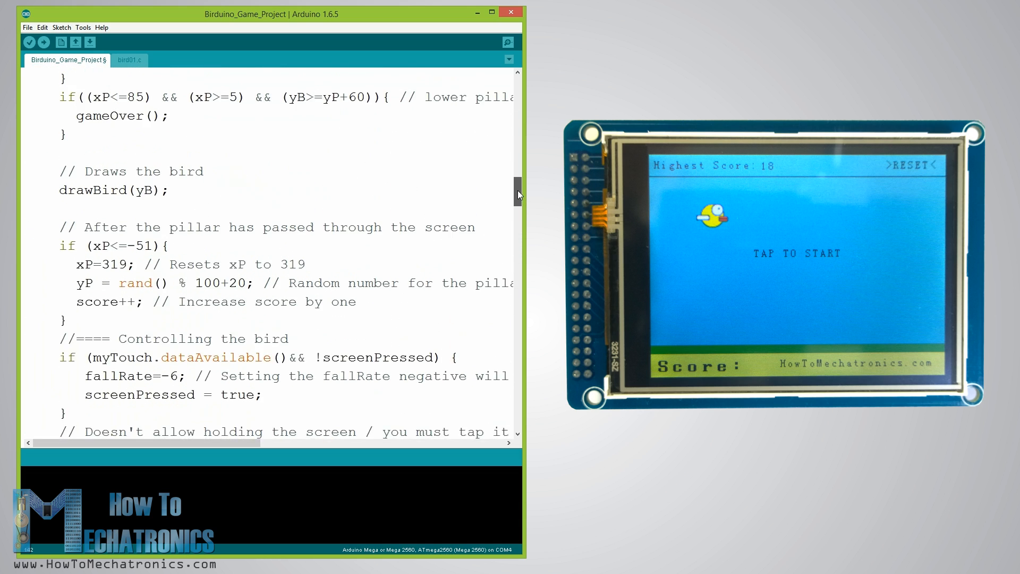
scroll(up, 3)
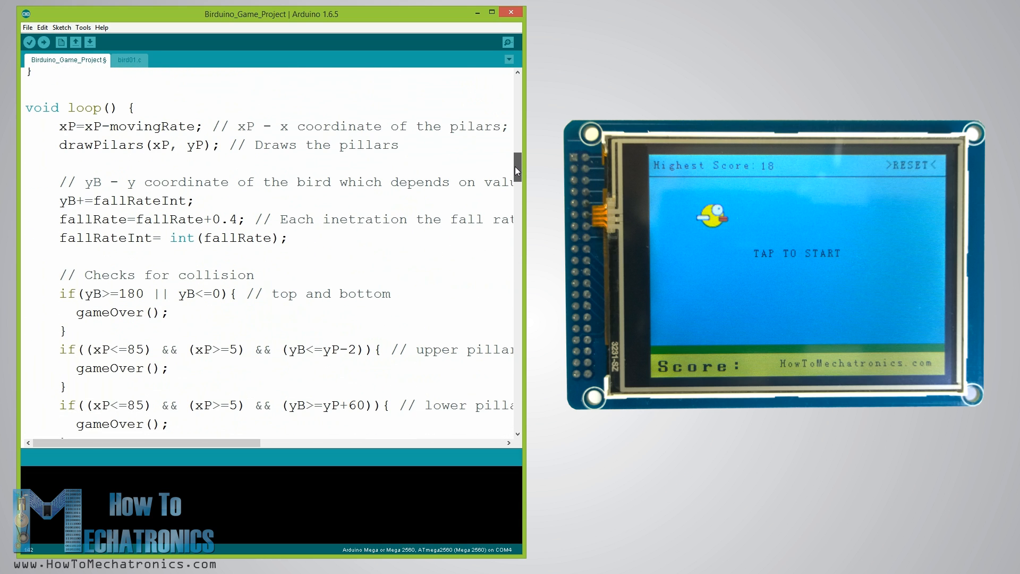
double_click(67, 125)
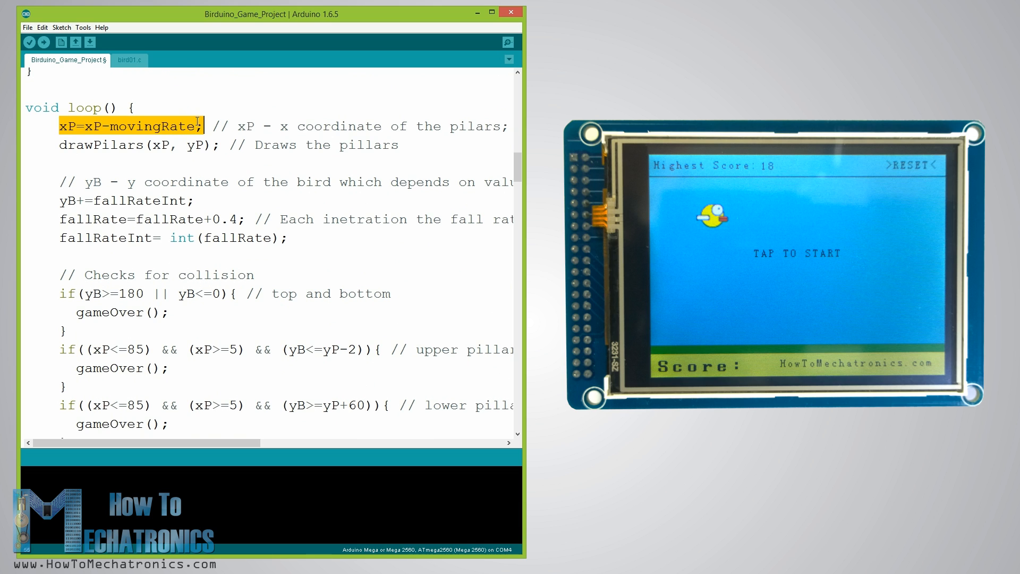
double_click(143, 126)
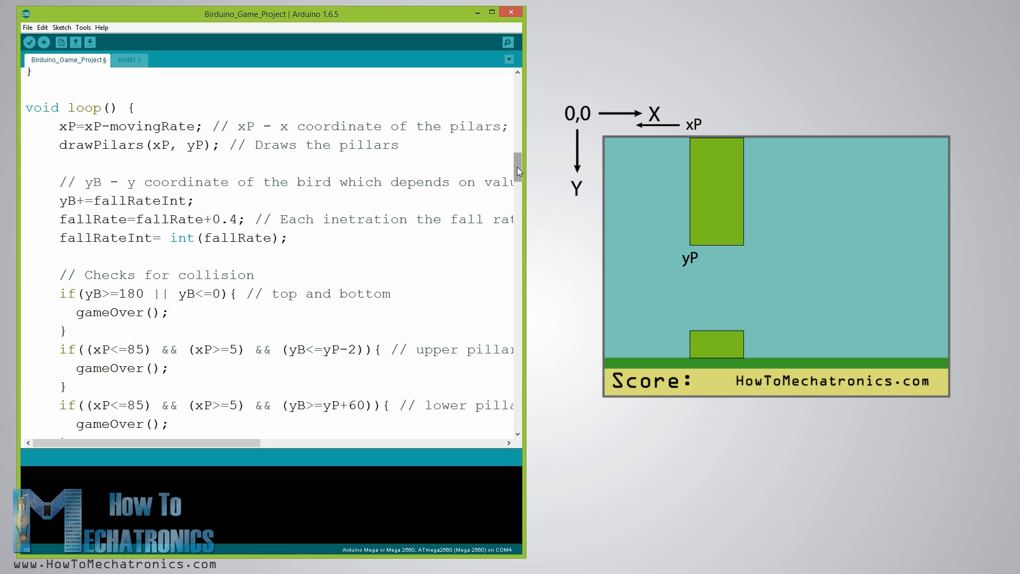
- Scroll into drawPilars() and mark the pillar's x+49 coordinate in the fillRect arguments
click(203, 125)
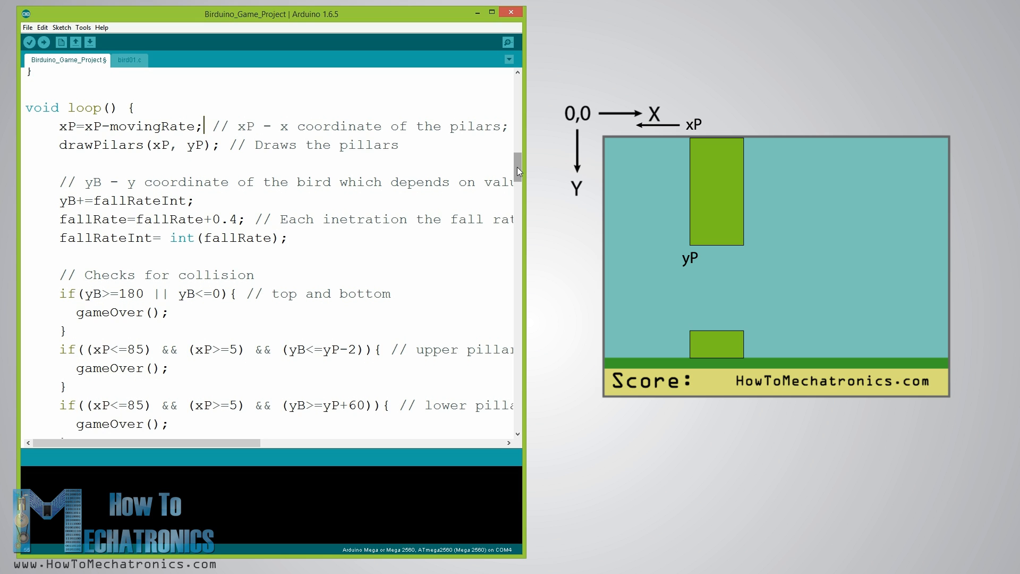
scroll(down, 3)
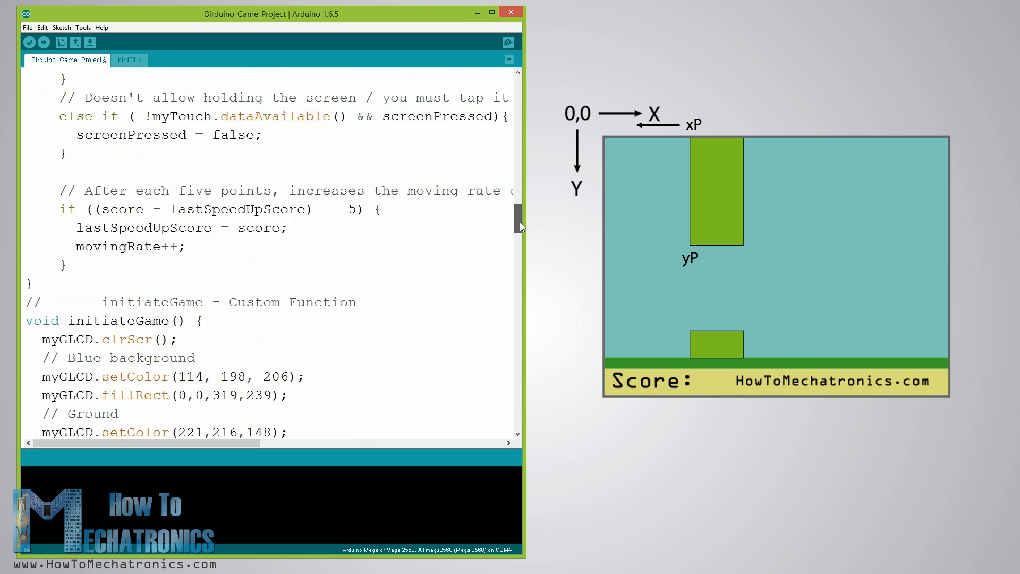
scroll(down, 3)
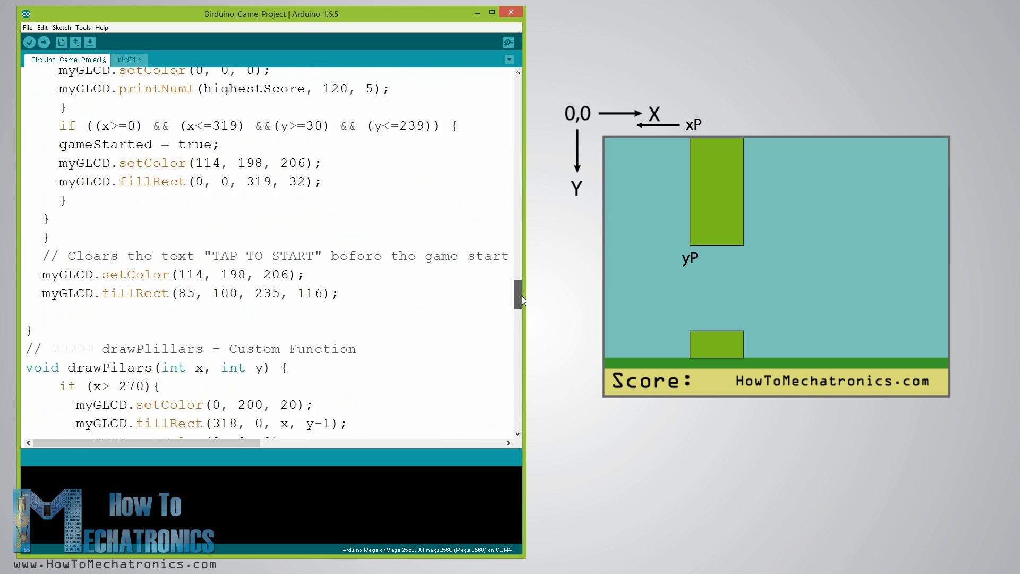
scroll(down, 3)
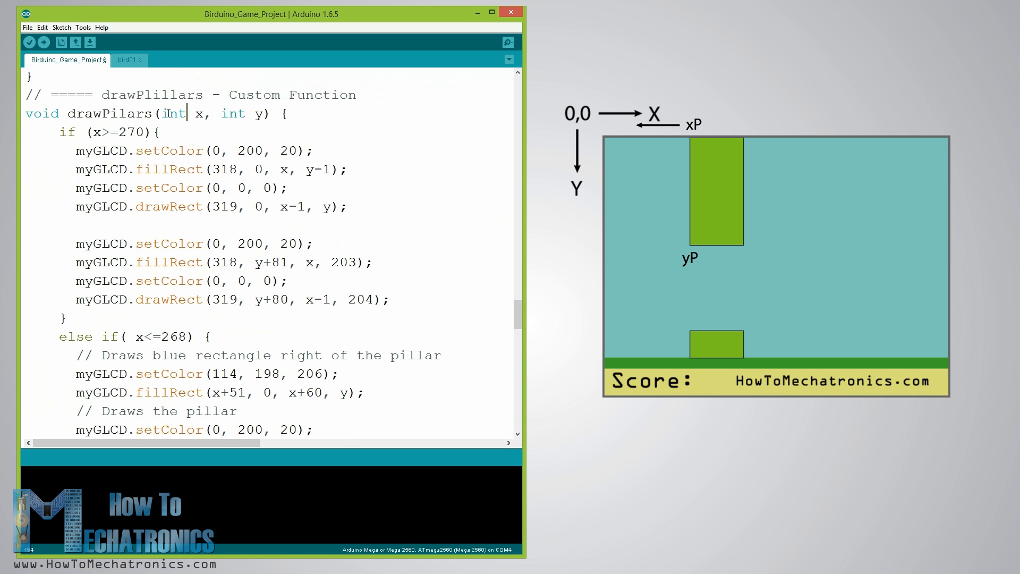
scroll(down, 3)
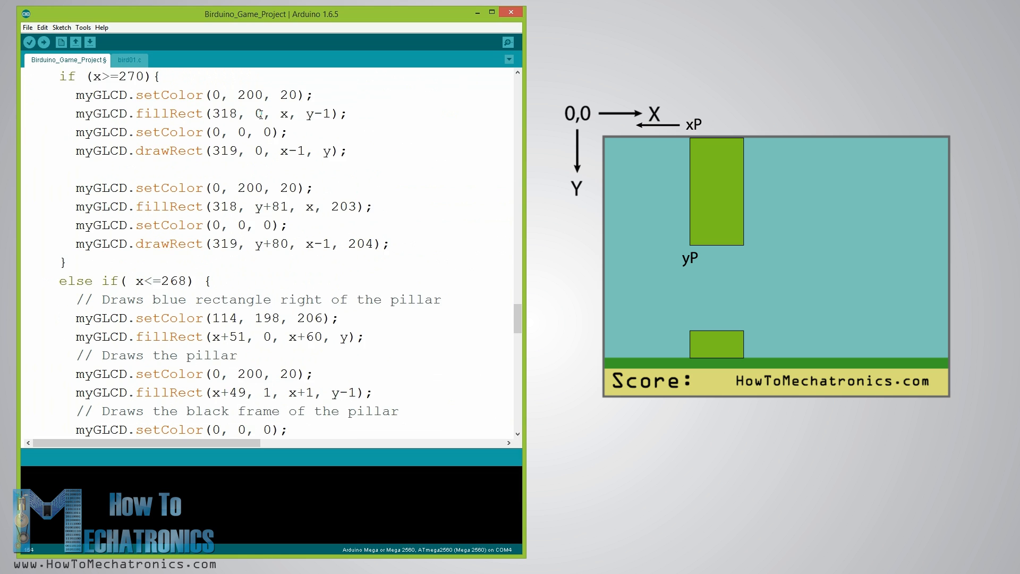
scroll(down, 3)
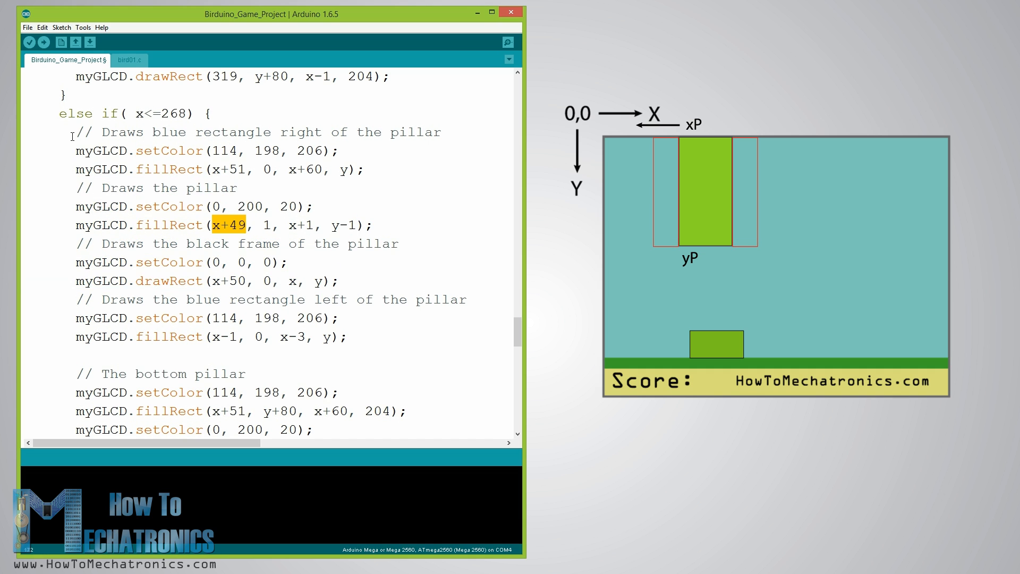
drag(72, 132, 367, 169)
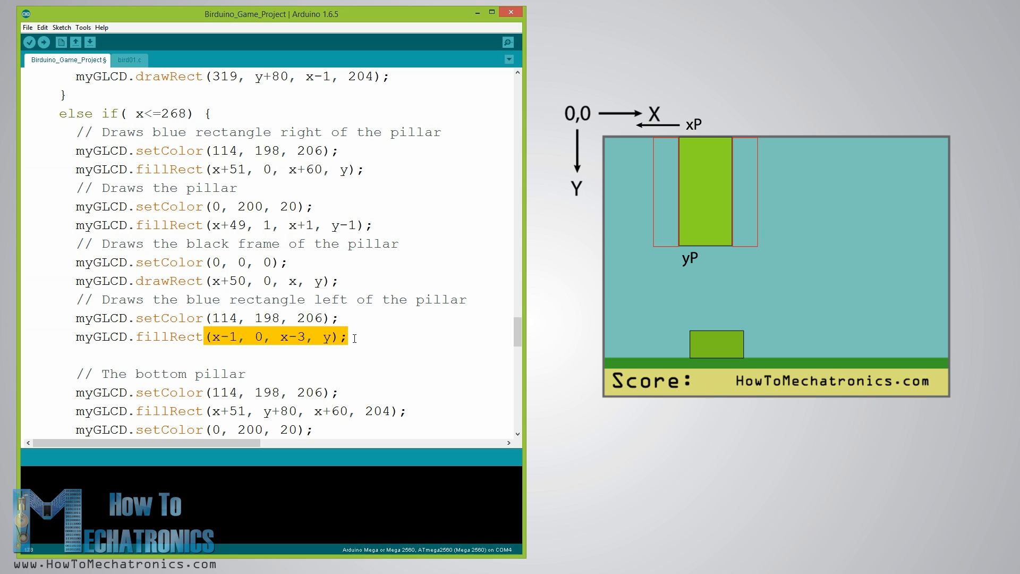
- Mark the else if x<=268 condition, then return to the loop's collision checks
click(347, 337)
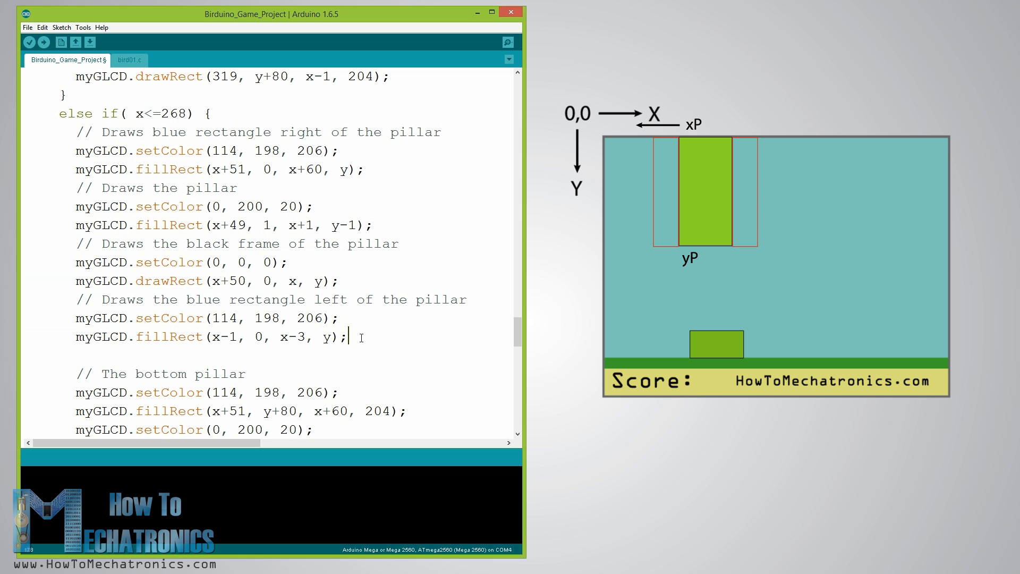
scroll(up, 3)
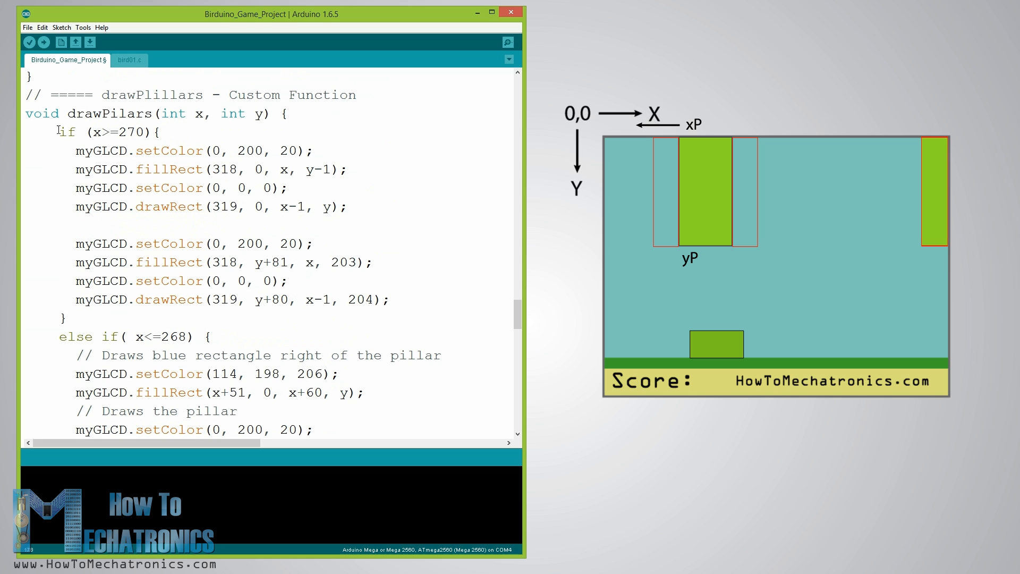
double_click(110, 131)
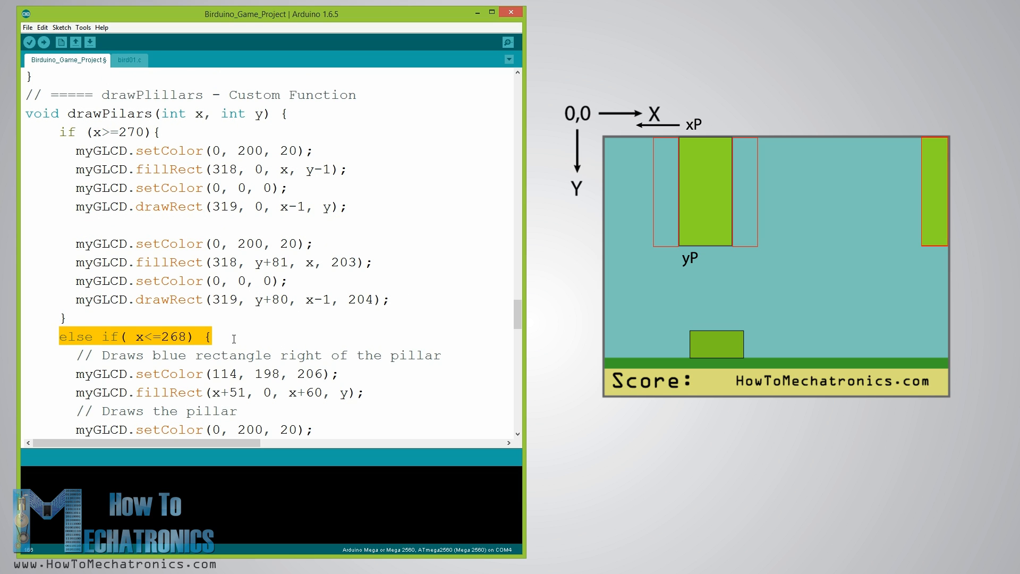
scroll(down, 3)
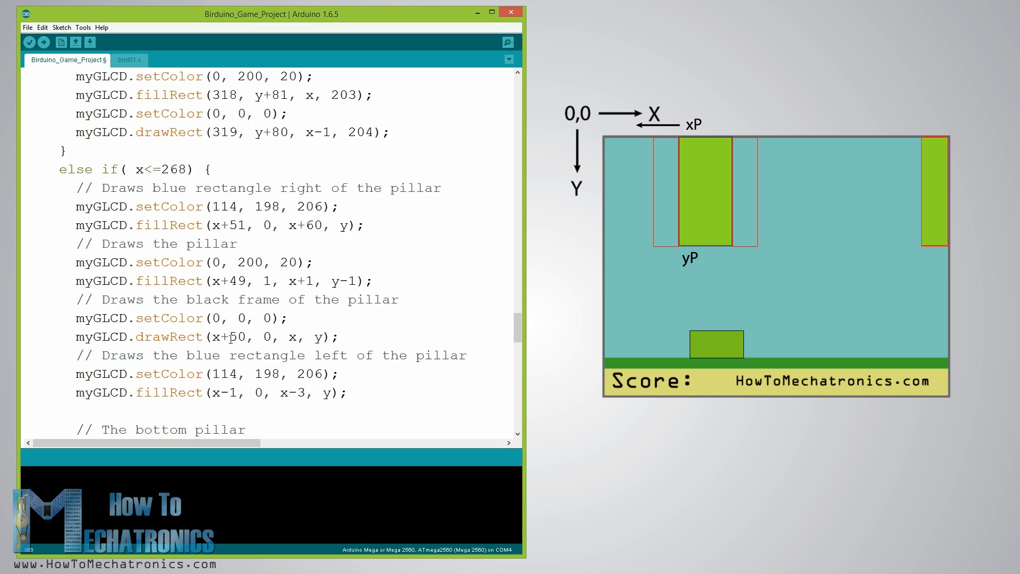
scroll(down, 3)
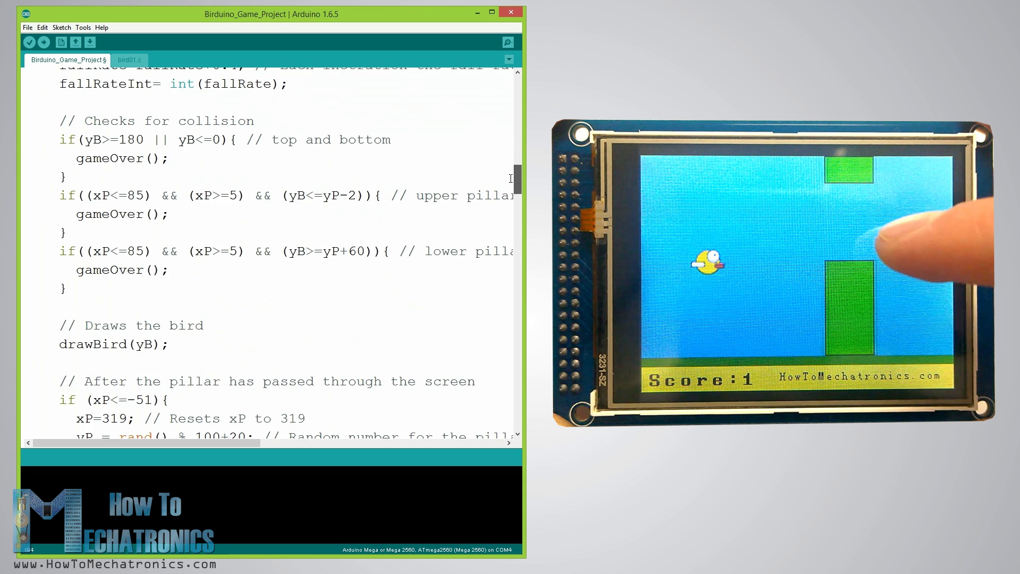
- Mark the lines adding fallRateInt to yB and increasing fallRate by 0.4
scroll(up, 3)
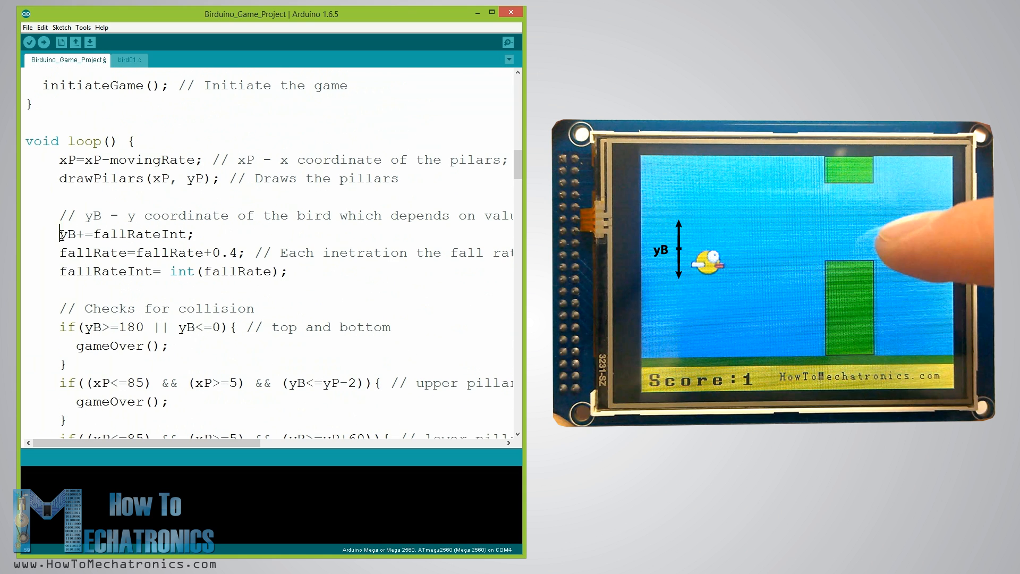
double_click(71, 234)
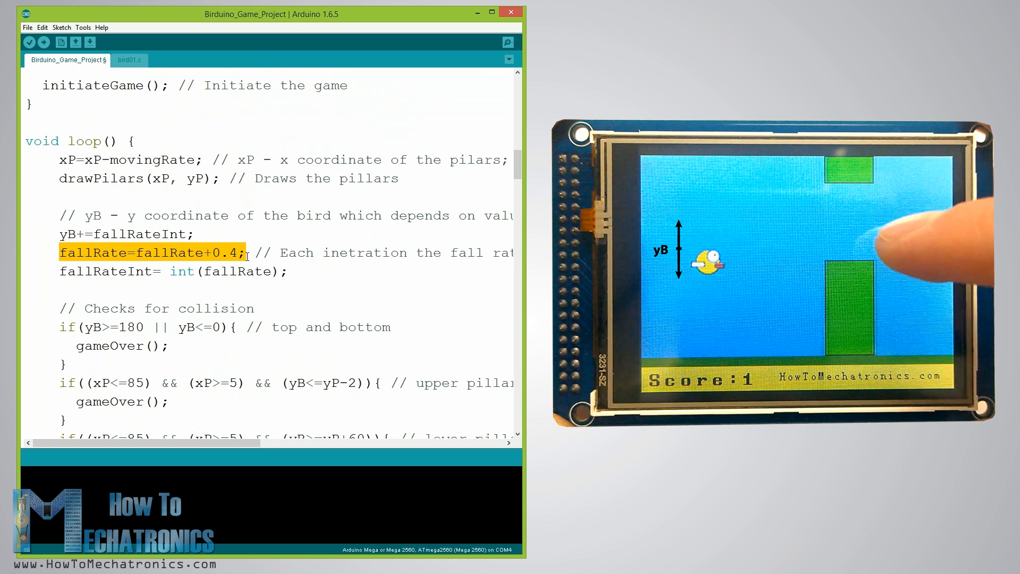
click(60, 233)
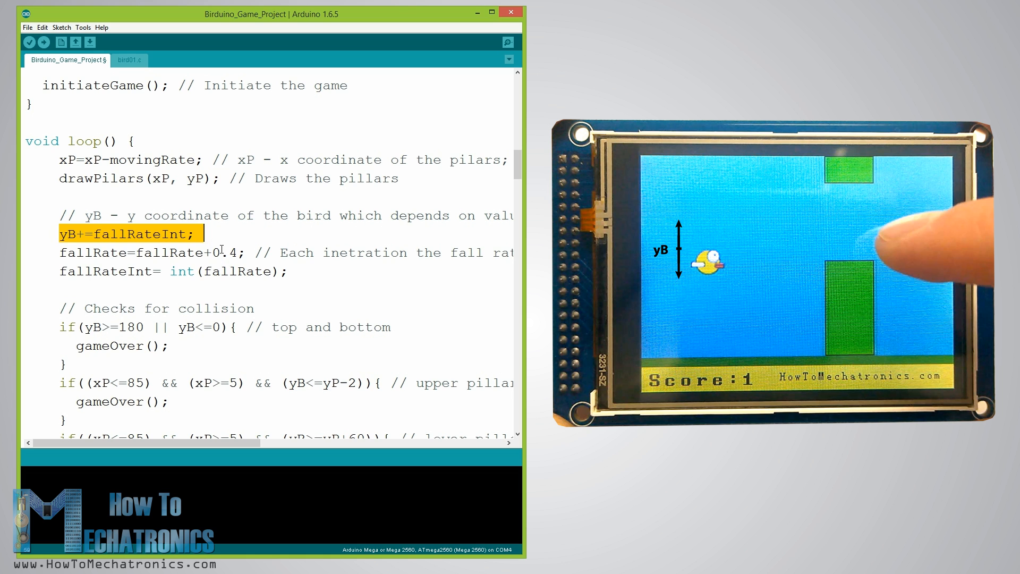
- Mark the top and bottom collision check that calls gameOver
scroll(down, 3)
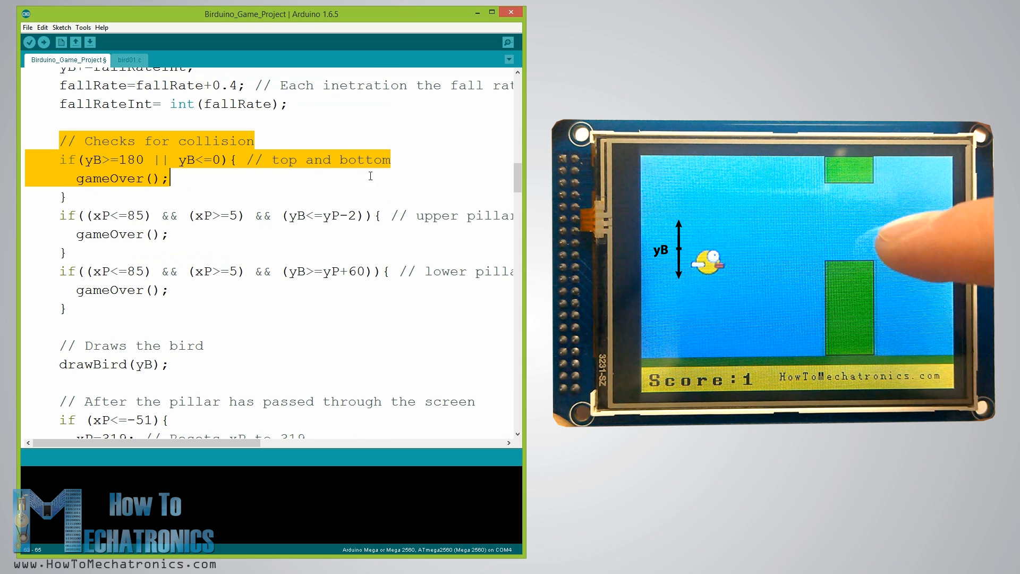
drag(168, 178, 67, 303)
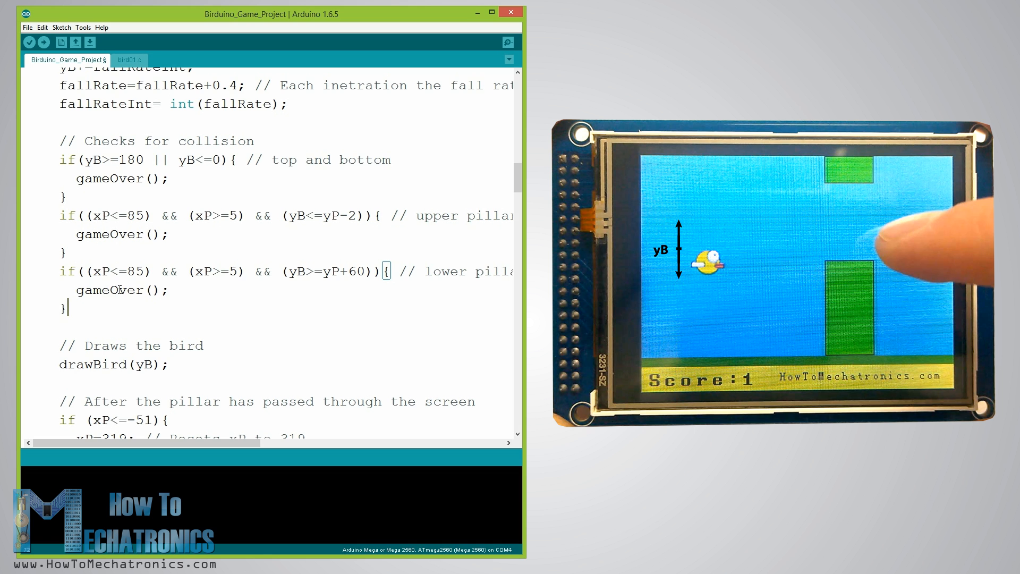
scroll(down, 3)
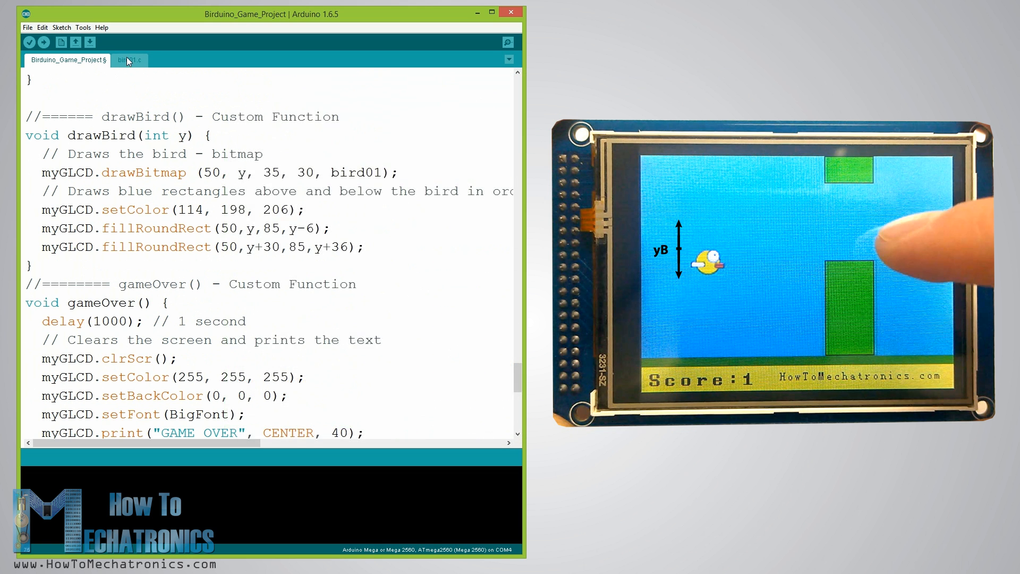
- View the bird01.c pixel array, then return to the sketch's extern bird01 declaration
click(128, 59)
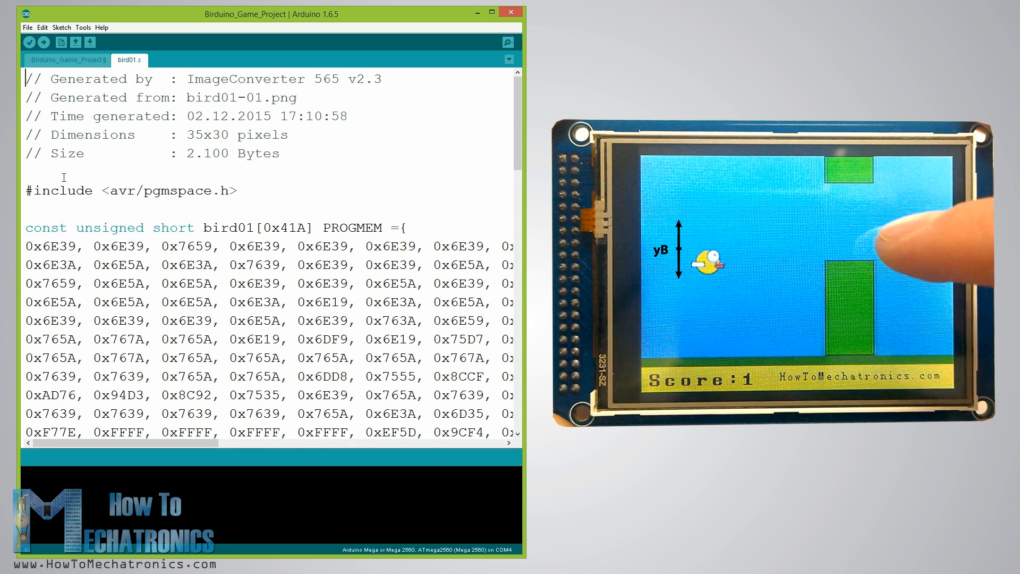
scroll(down, 3)
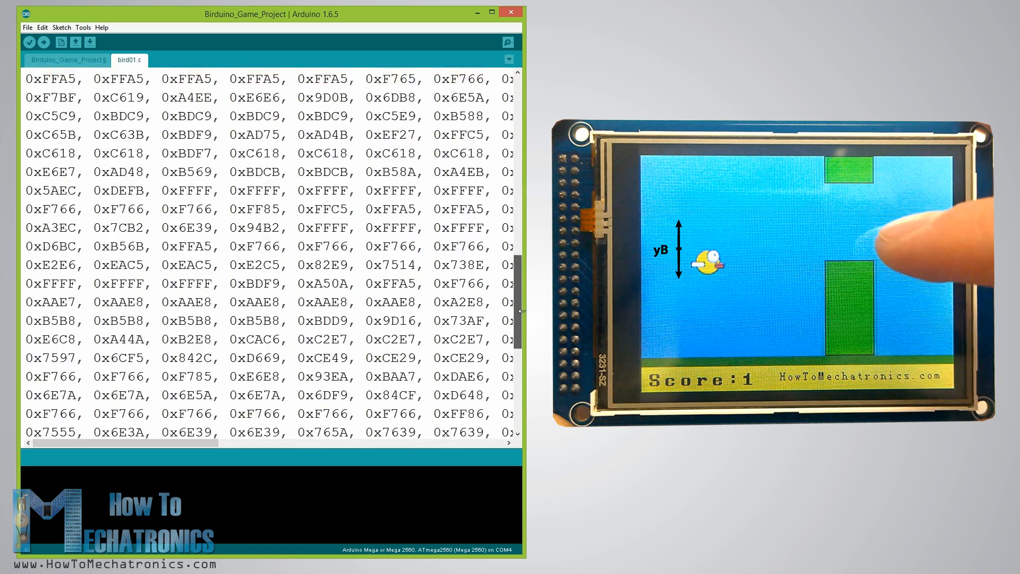
click(65, 60)
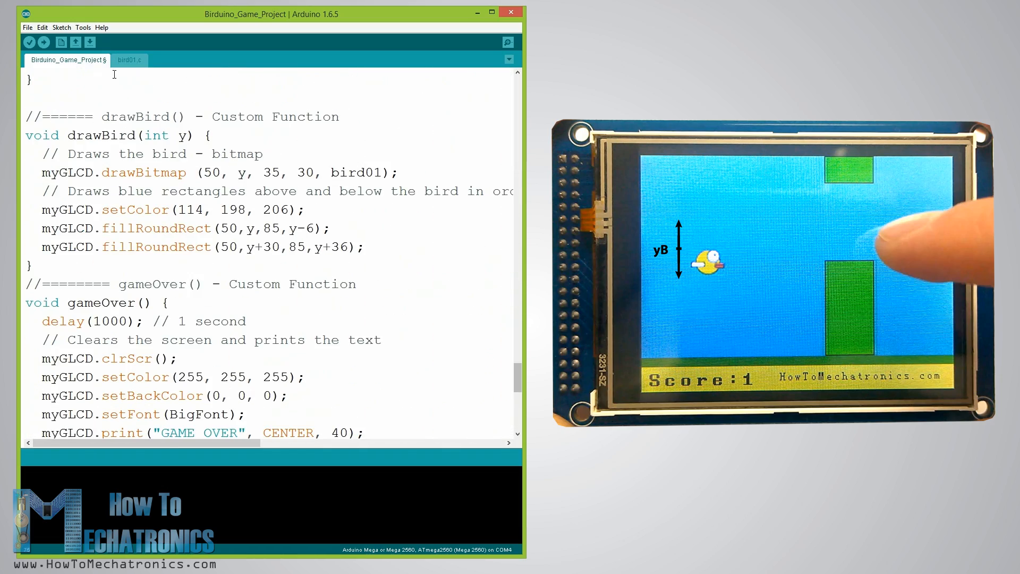
scroll(up, 3)
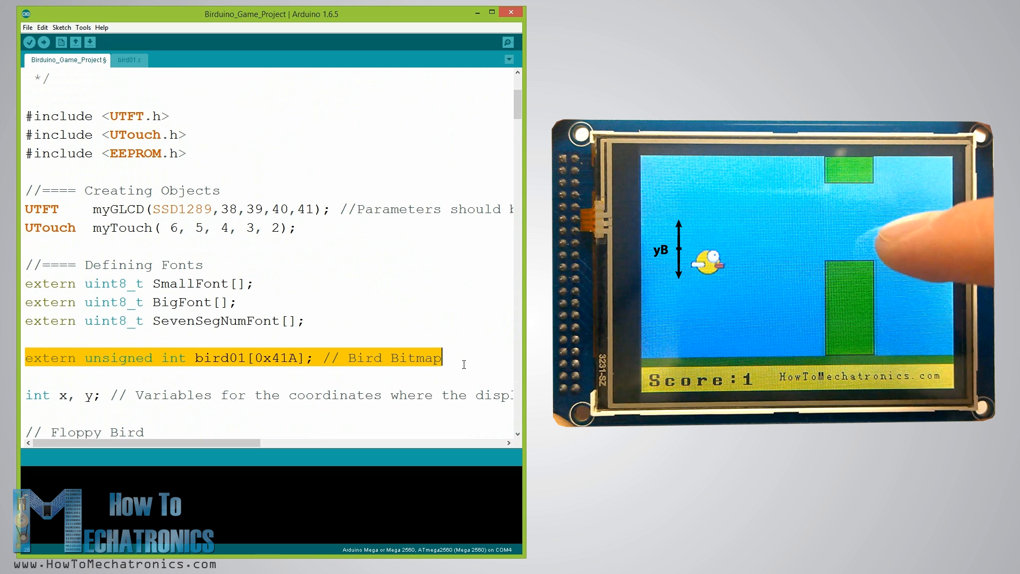
- Mark drawBird's setColor and fillRoundRect lines drawing blue rectangles around the bird
scroll(down, 3)
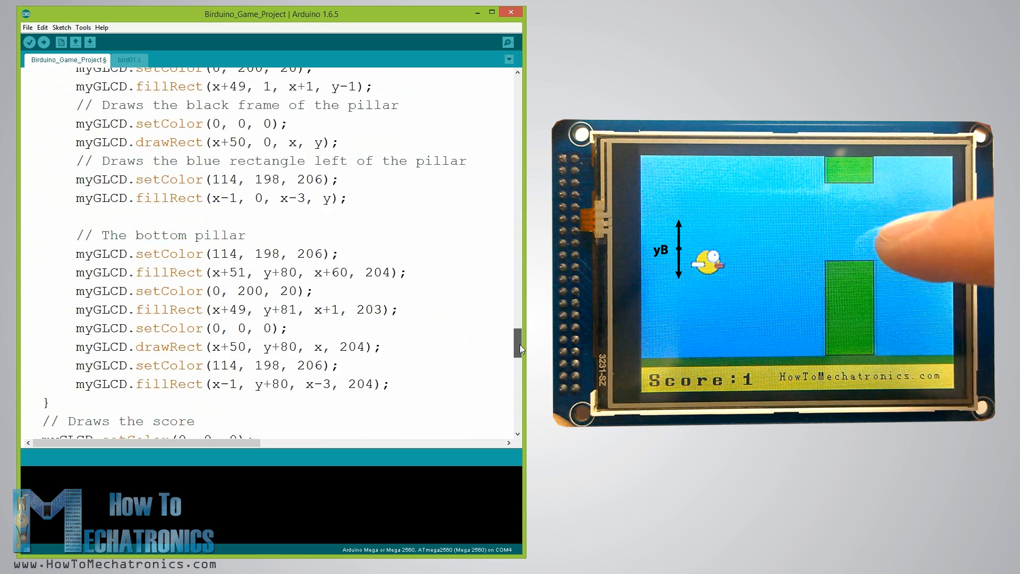
scroll(down, 3)
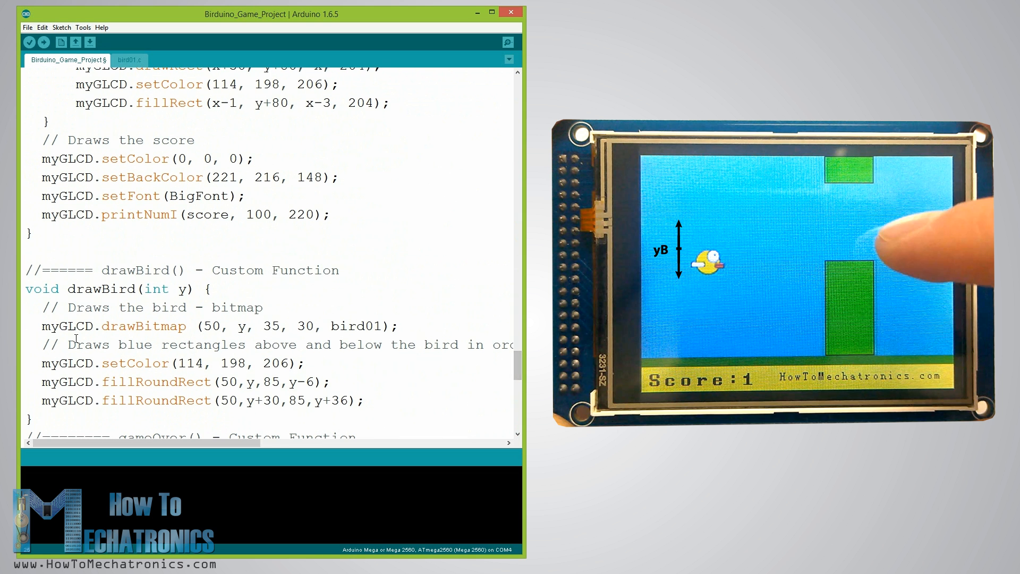
triple_click(217, 325)
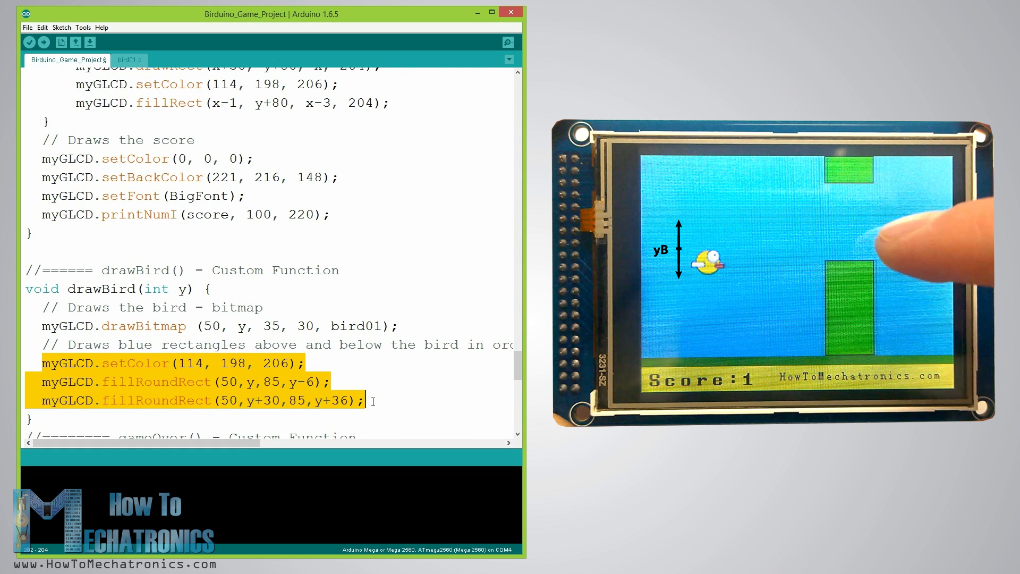
click(371, 401)
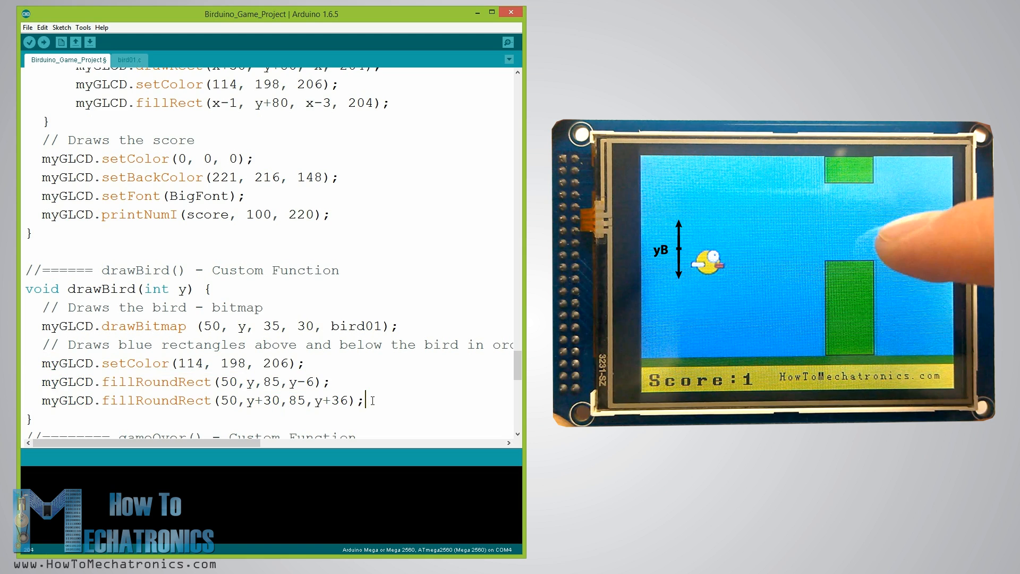
scroll(down, 3)
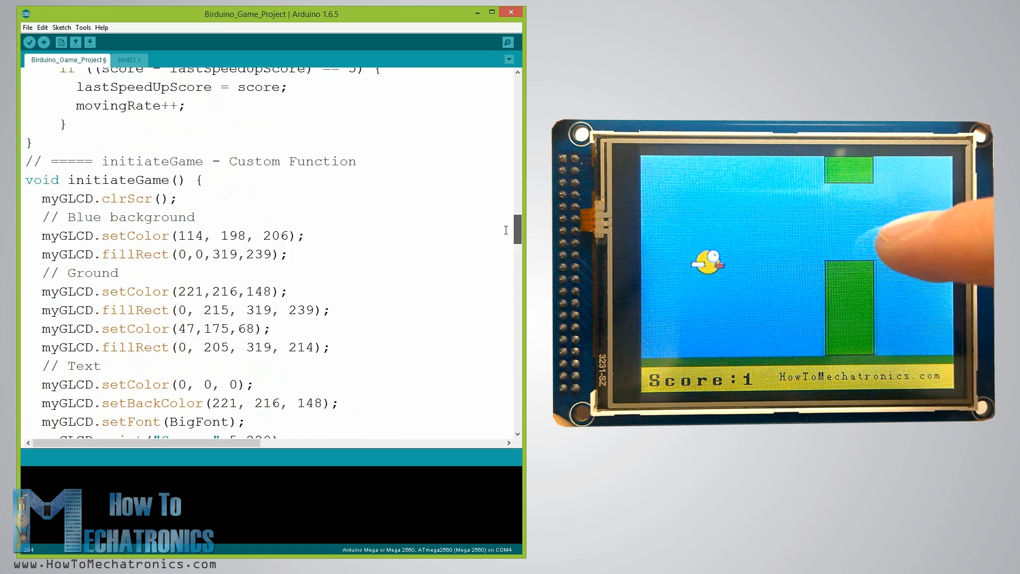
- Mark the score++ line inside the xP<=-51 pillar-reset block
scroll(up, 3)
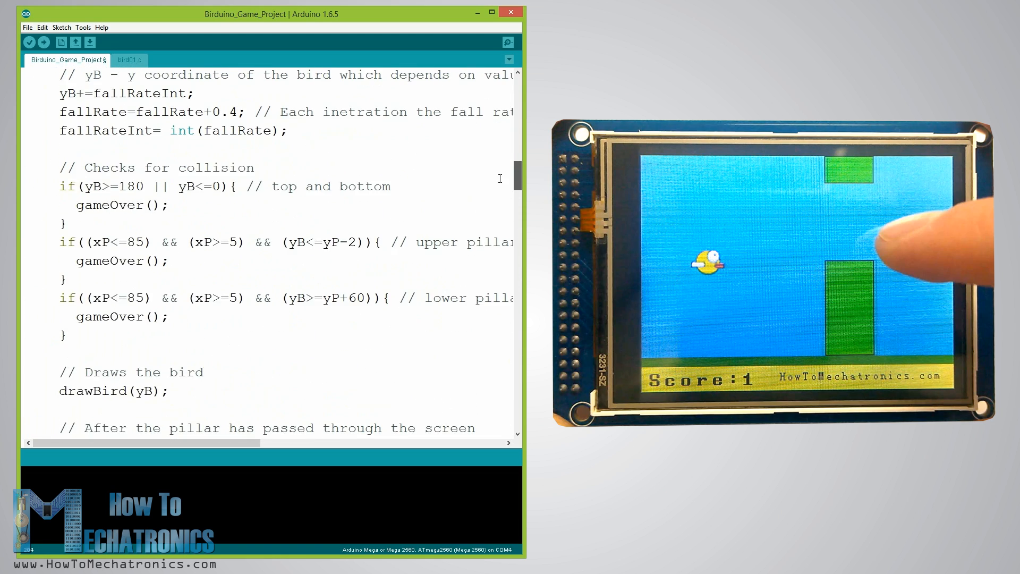
scroll(down, 3)
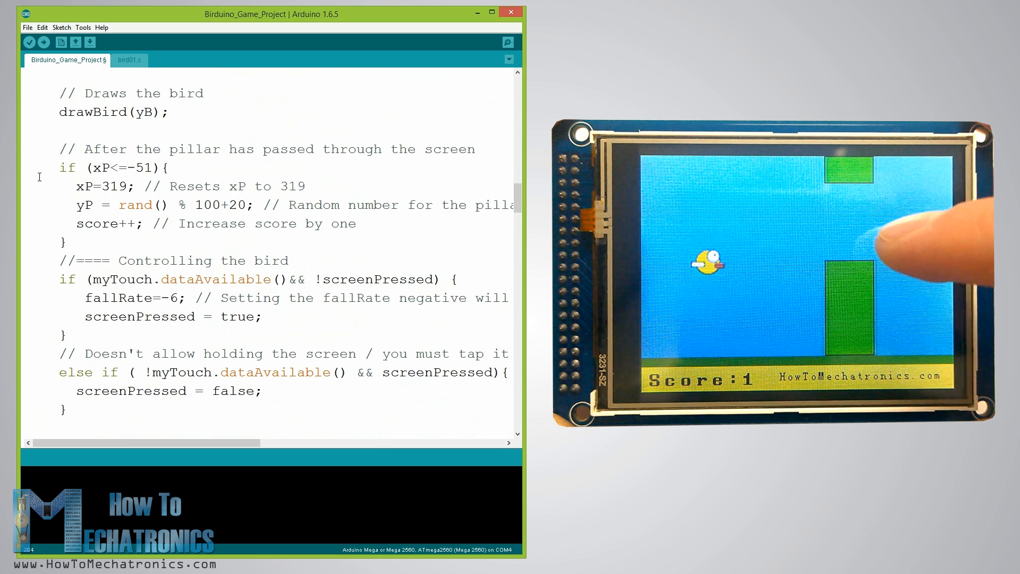
drag(58, 148, 168, 168)
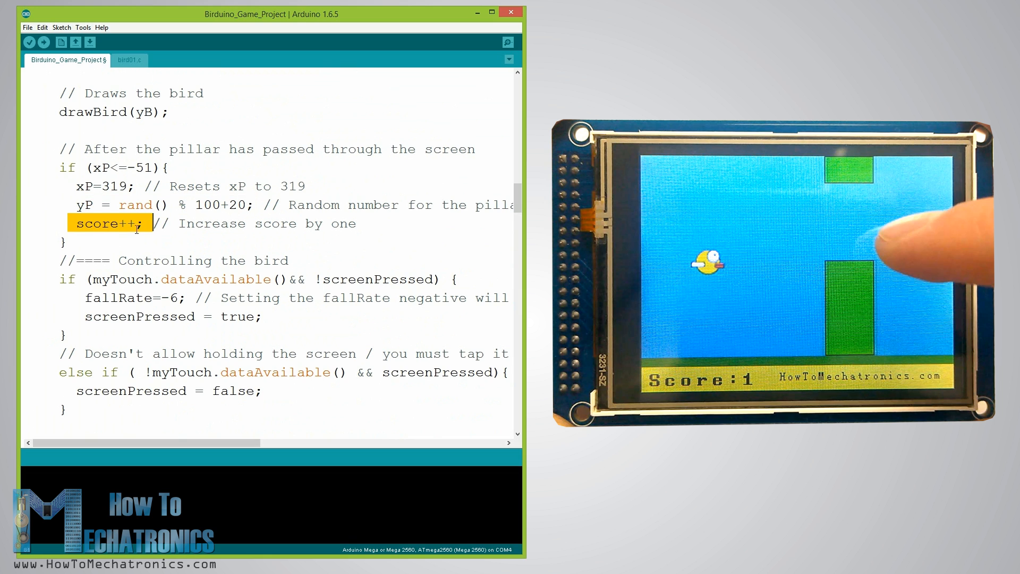
scroll(down, 3)
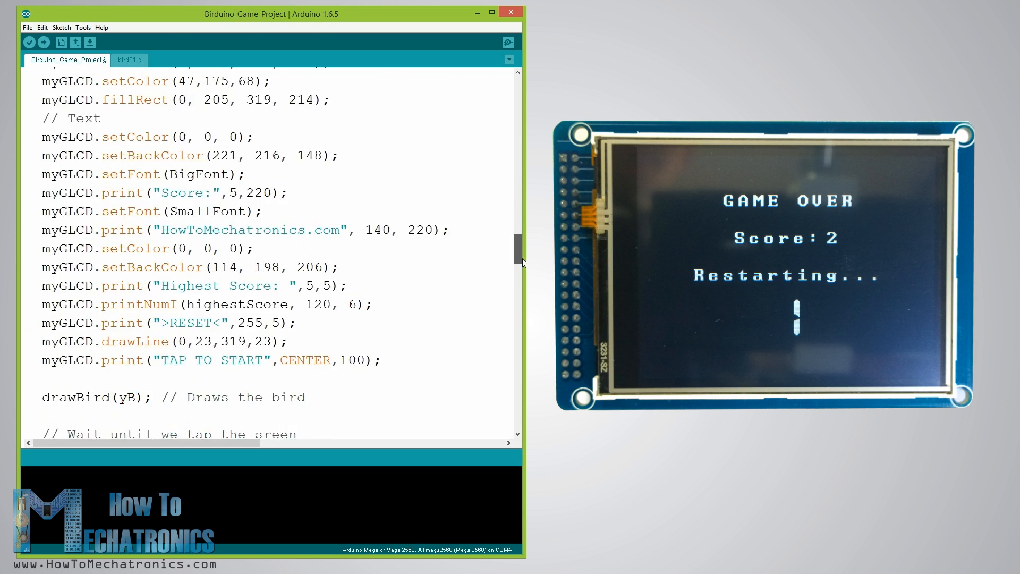
- Scroll through gameOver's print block, EEPROM.write condition and variable resets
scroll(up, 3)
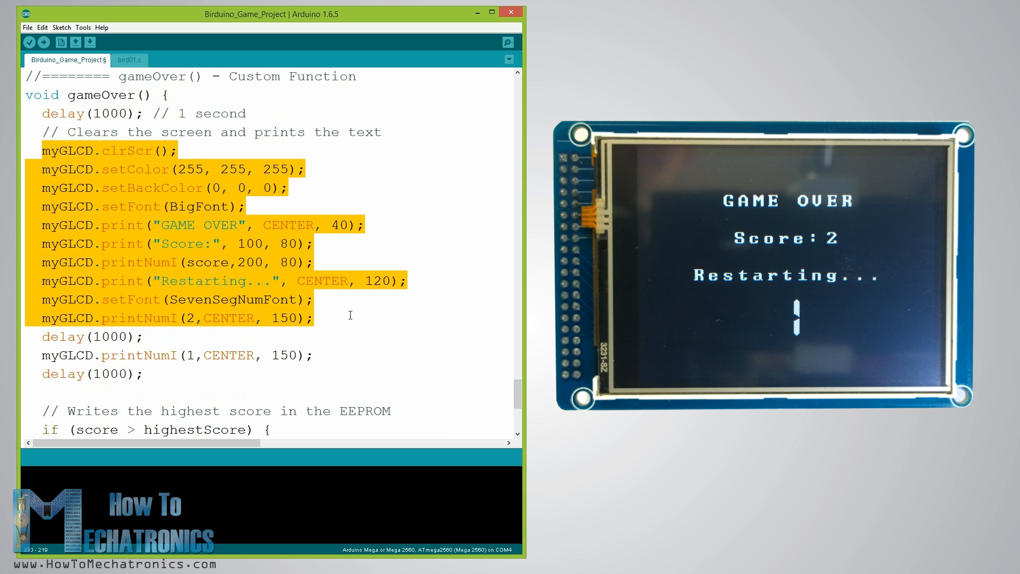
scroll(down, 3)
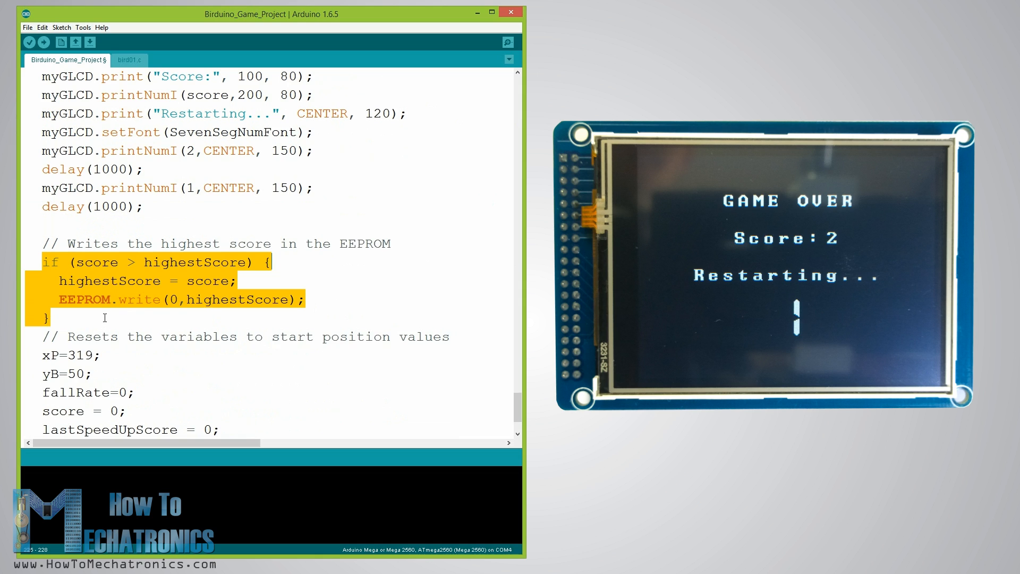
scroll(down, 3)
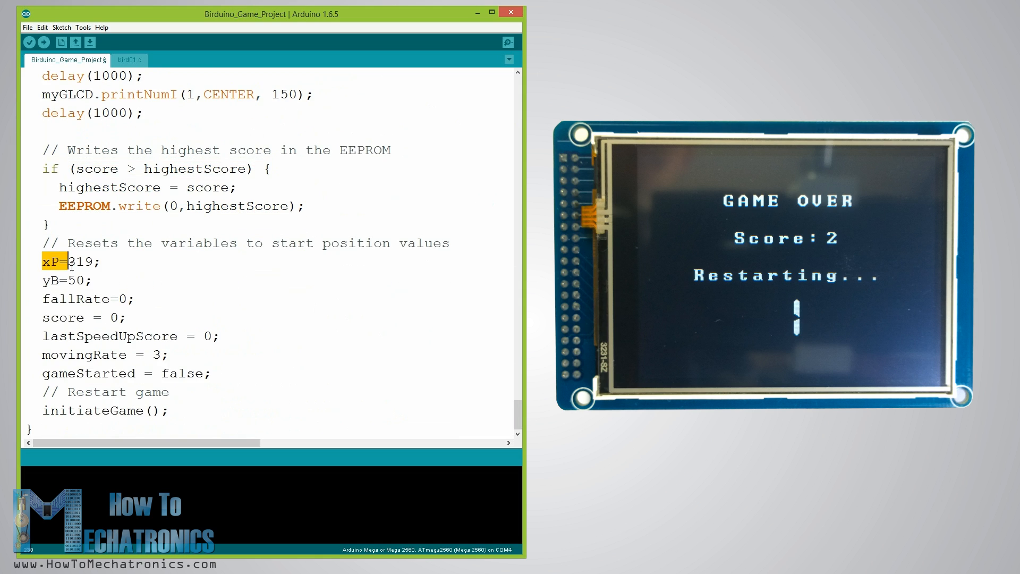